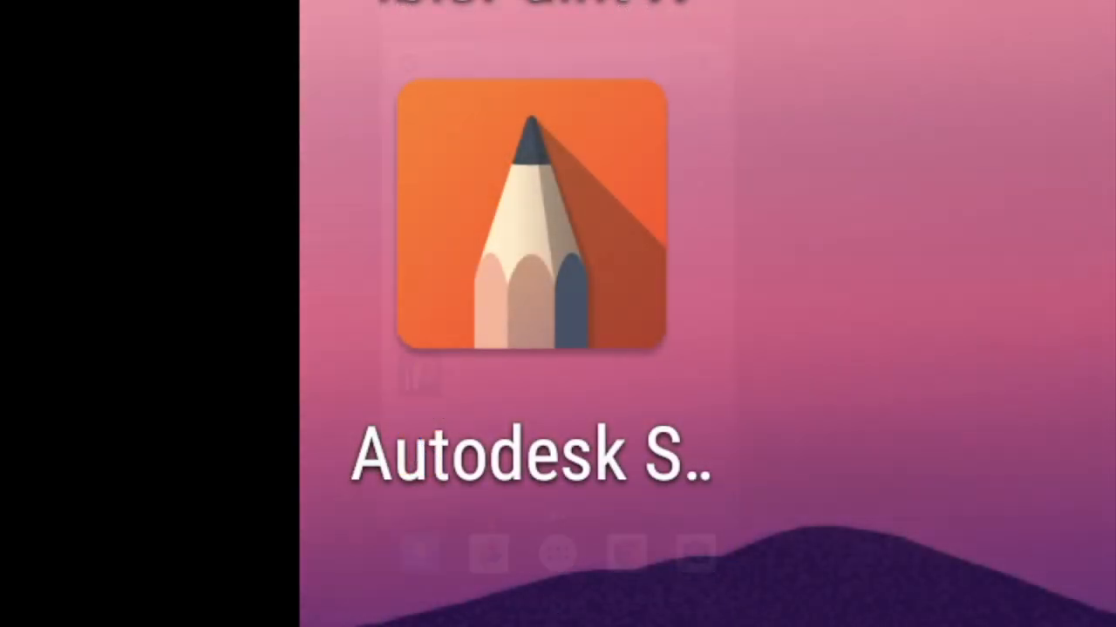
# Step: Launch Autodesk SketchBook from the home screen to reach a blank canvas
pyautogui.click(529, 223)
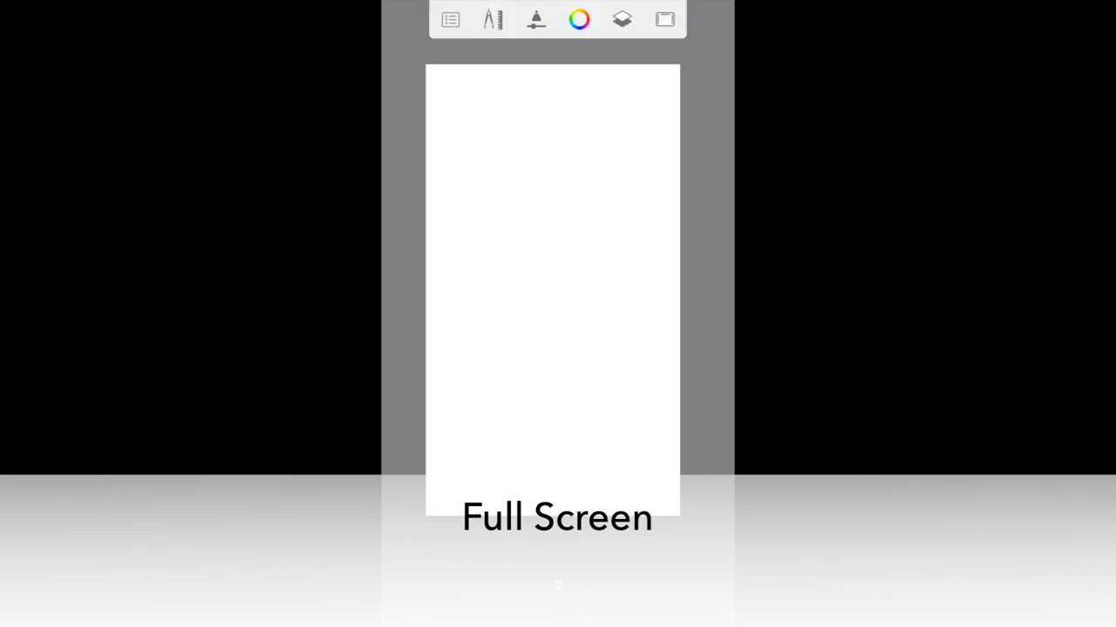
pyautogui.click(621, 20)
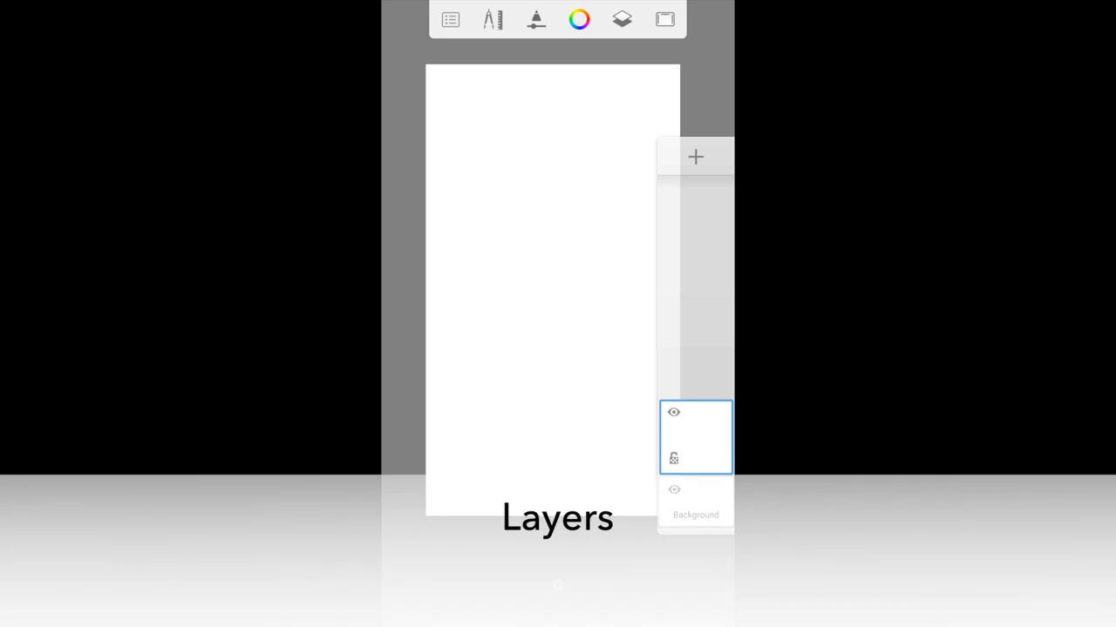
# Step: Browse the brush library and scroll through the Tools menu (Guides, Symmetry, Fill and more)
pyautogui.click(579, 19)
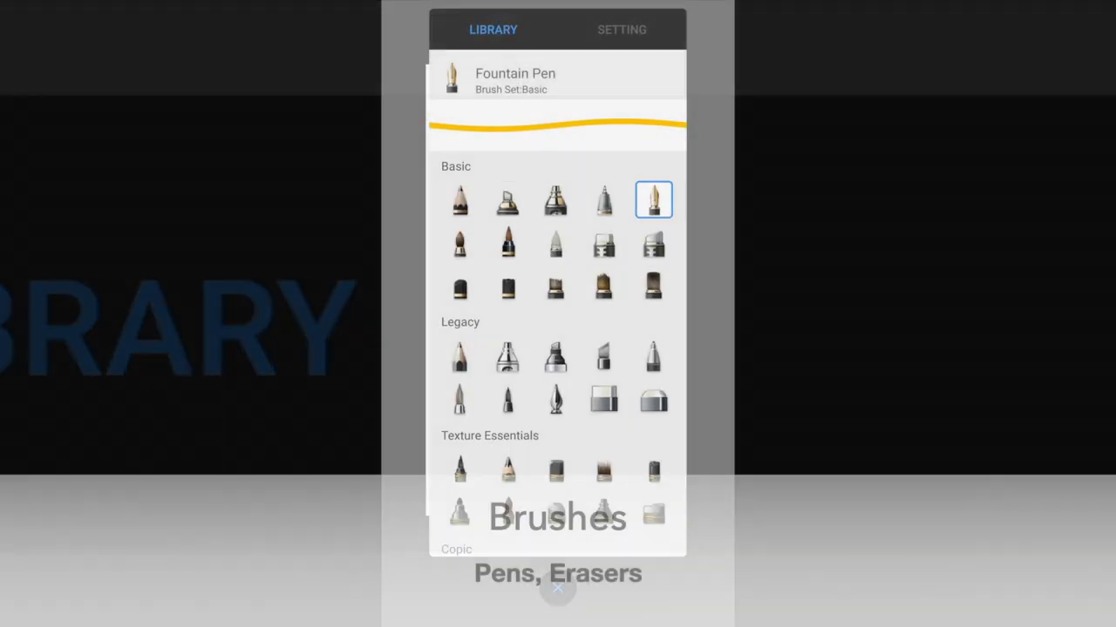
pyautogui.scroll(-3)
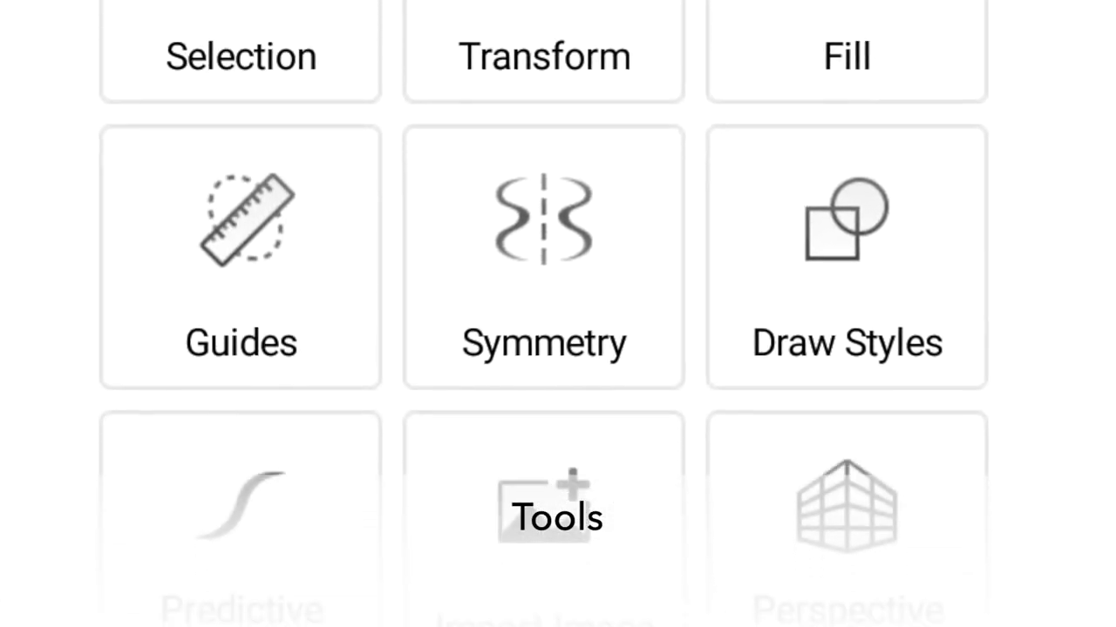
pyautogui.scroll(-3)
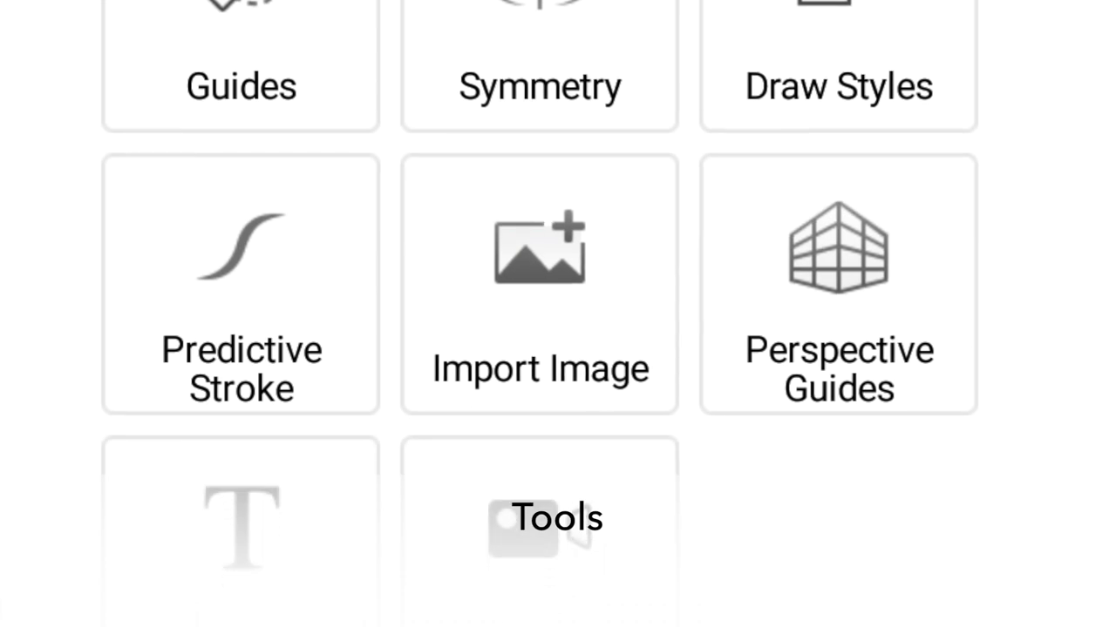